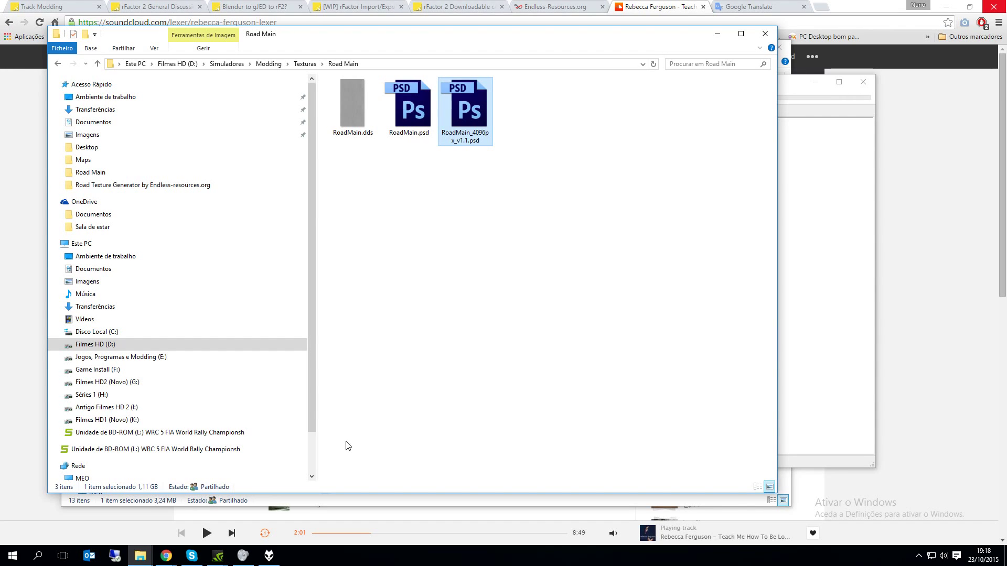
- Open the RoadMain_4096px_v1.1.psd road texture file from the folder
scroll("down", 3)
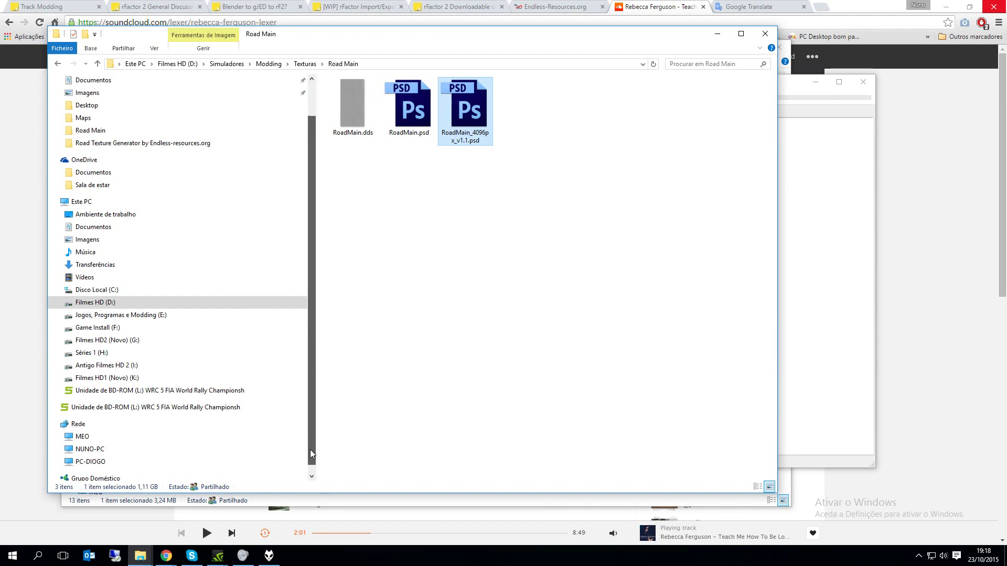
scroll("up", 3)
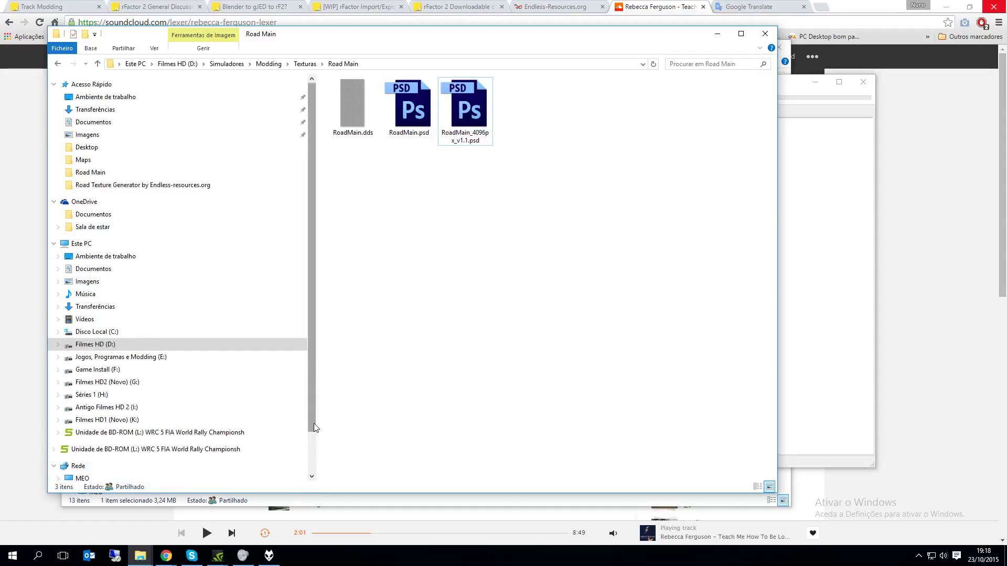
left_click(466, 102)
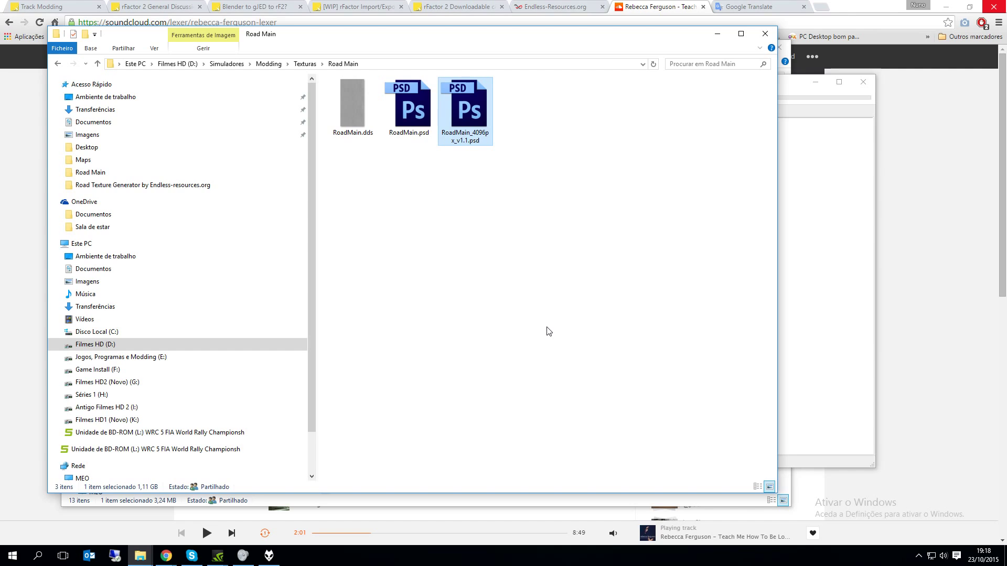
mouse_move(472, 117)
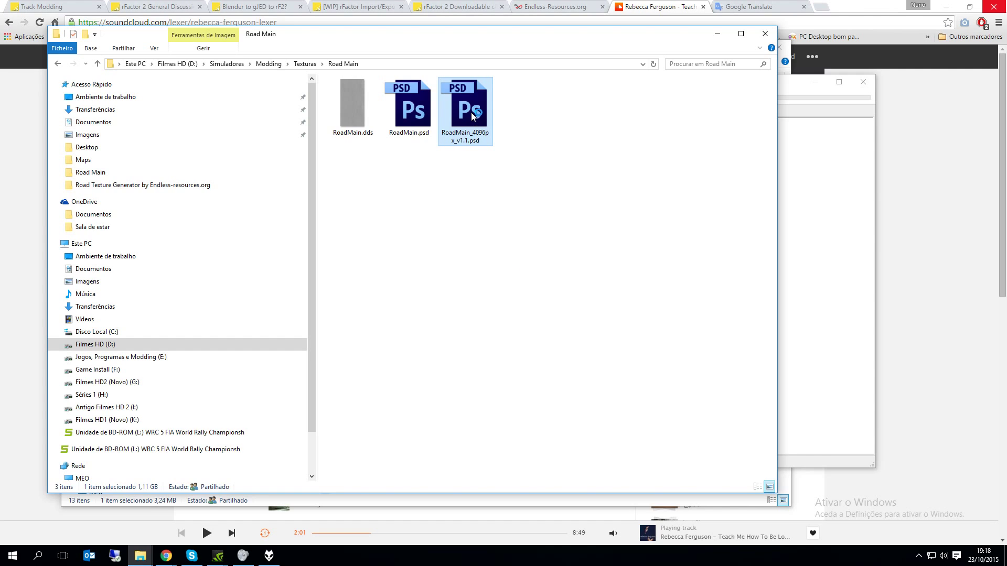
double_click(465, 103)
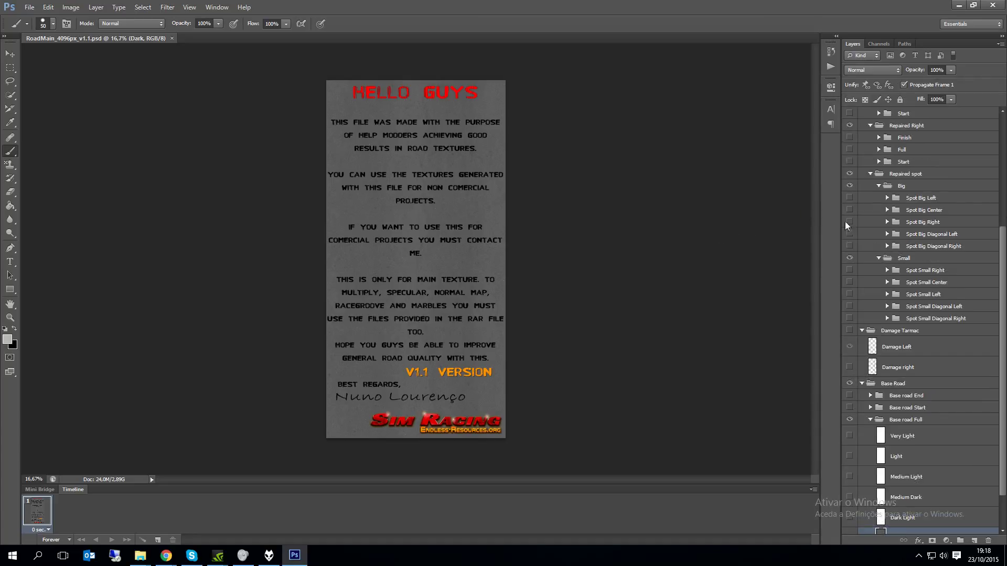
- Hide the info layer and switch the Base road Full group to the Very Light asphalt layer
scroll("up", 3)
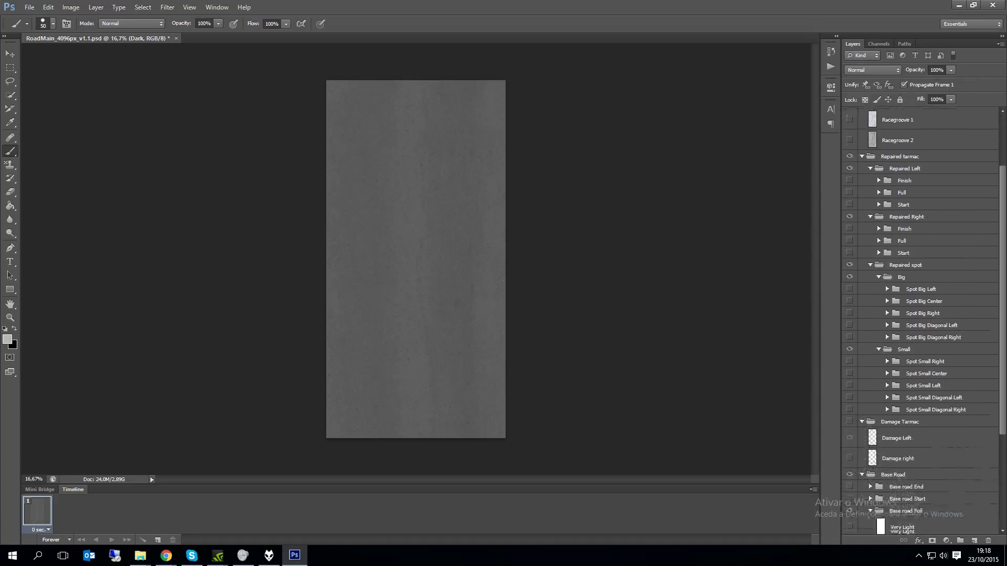
scroll("down", 3)
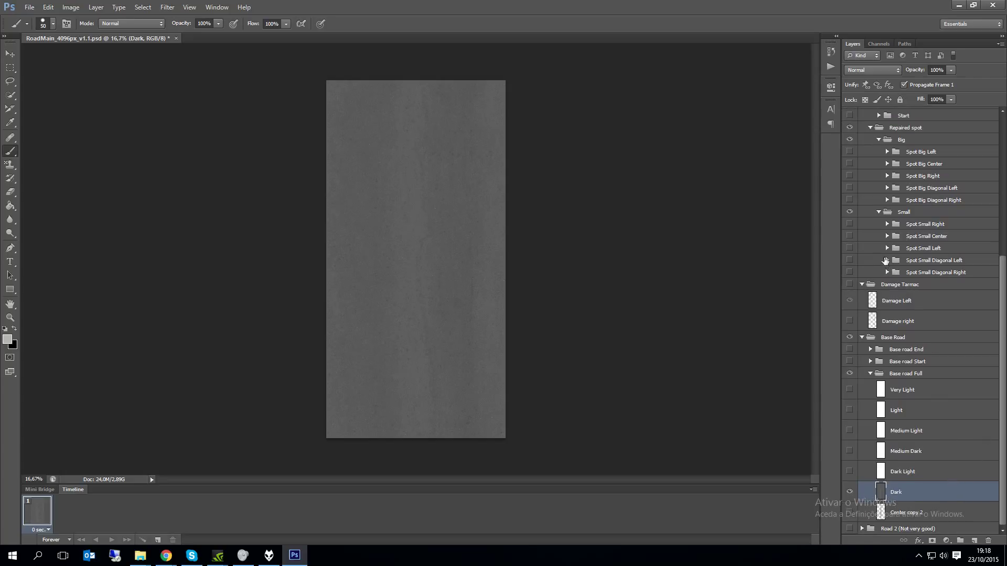
left_click(887, 260)
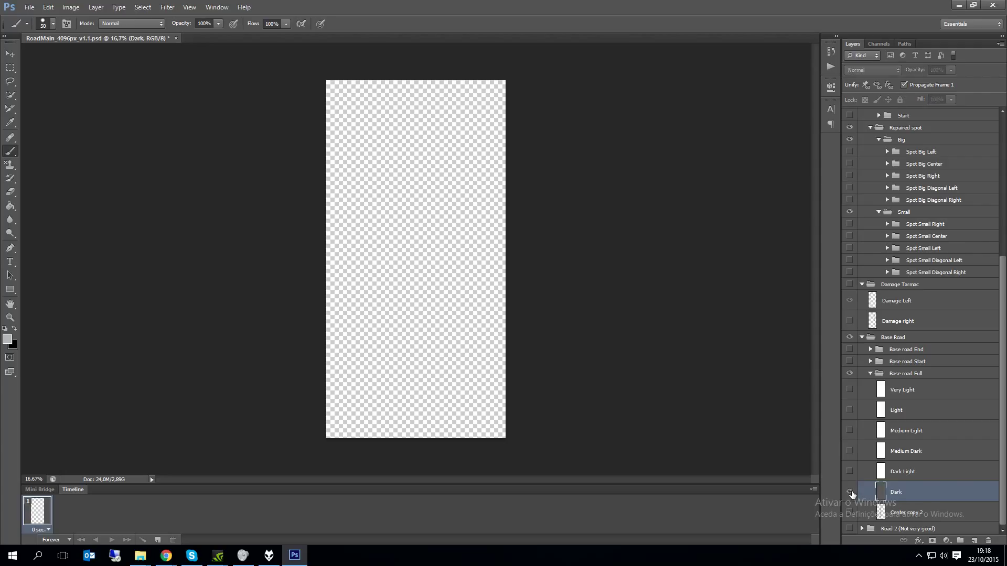
left_click(849, 492)
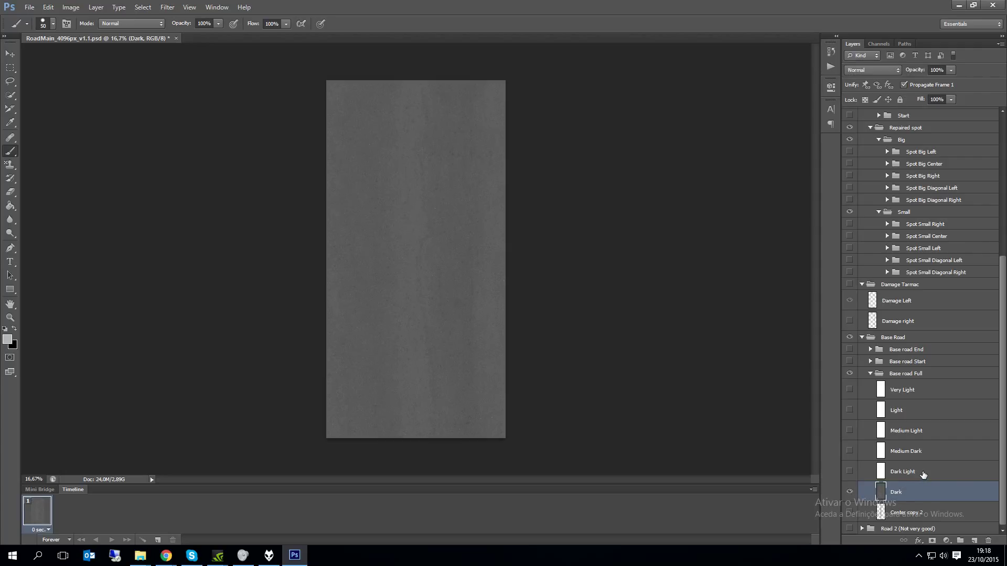
left_click(904, 472)
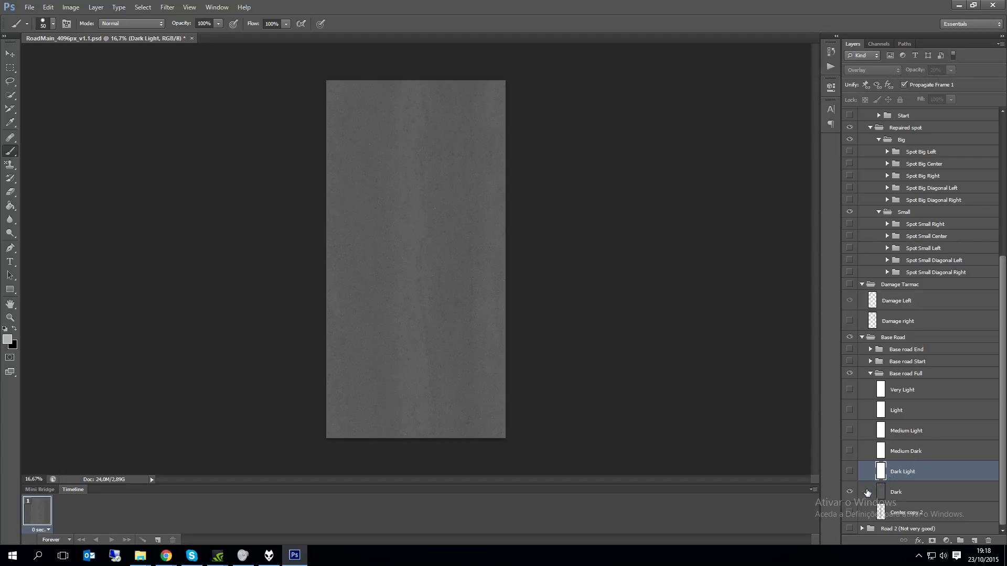
left_click(849, 492)
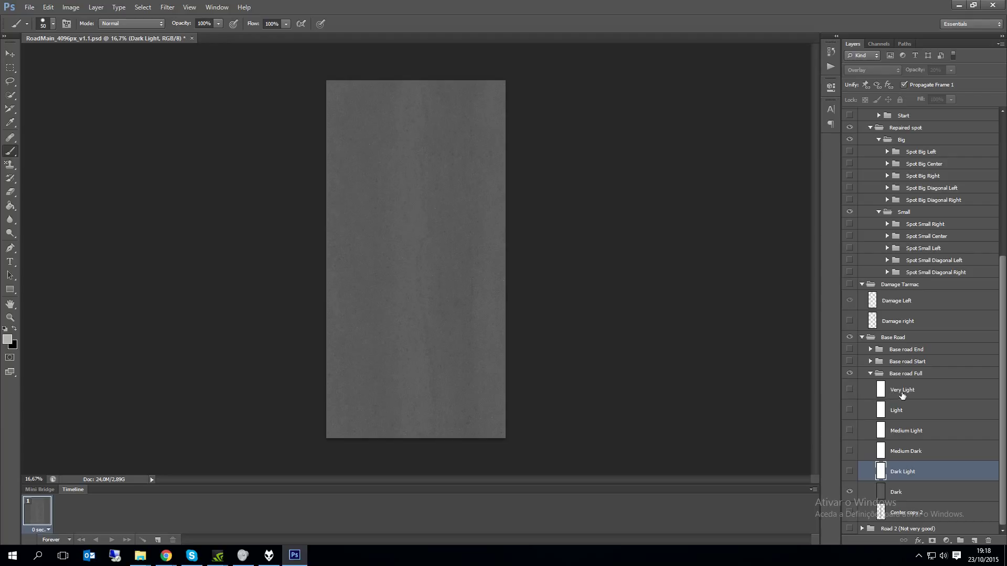
left_click(902, 390)
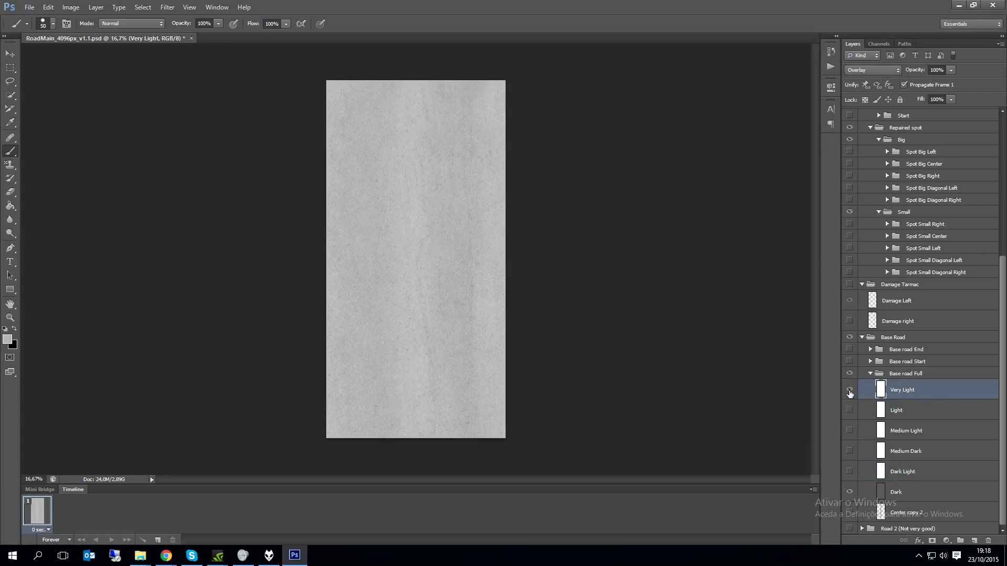
- Show the Spot Small Left repaired patch with cracks and tint it Medium Light, then zoom in
left_click(849, 390)
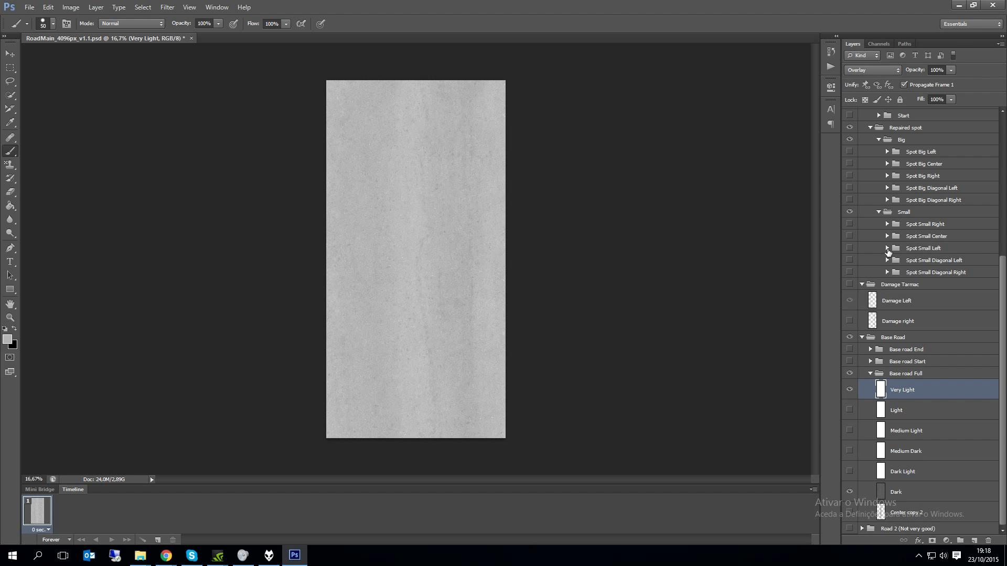
left_click(887, 248)
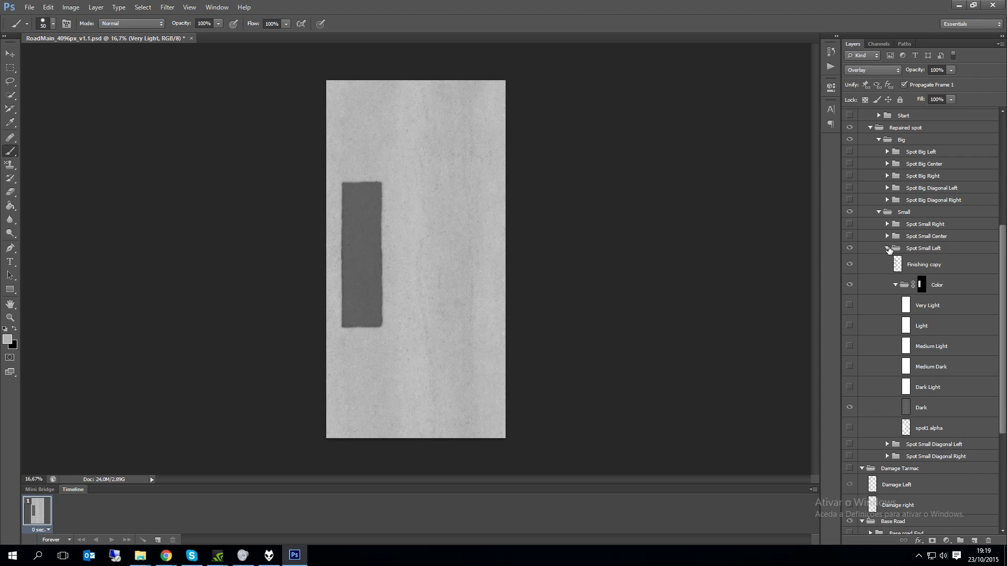
left_click(887, 248)
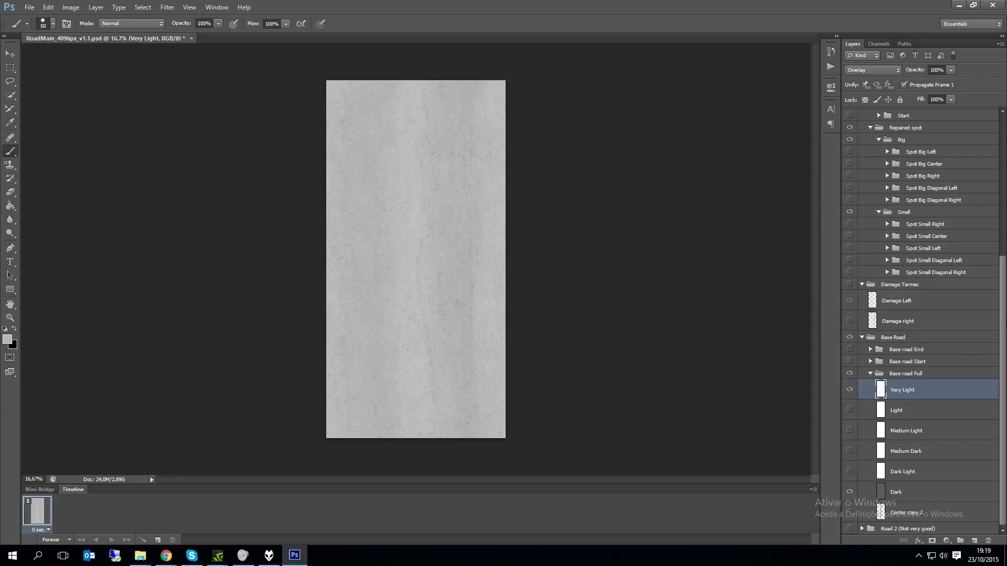
scroll("up", 3)
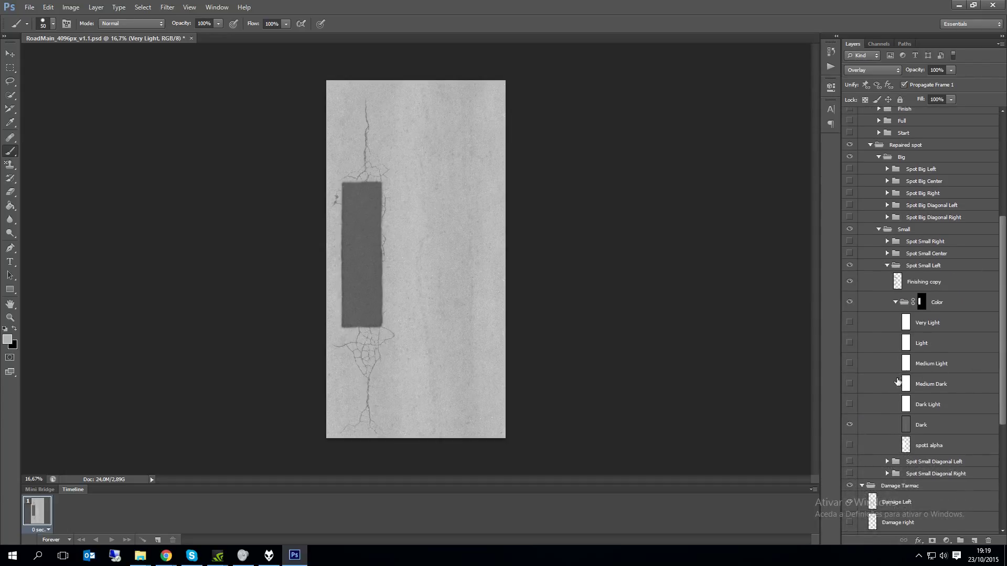
left_click(849, 363)
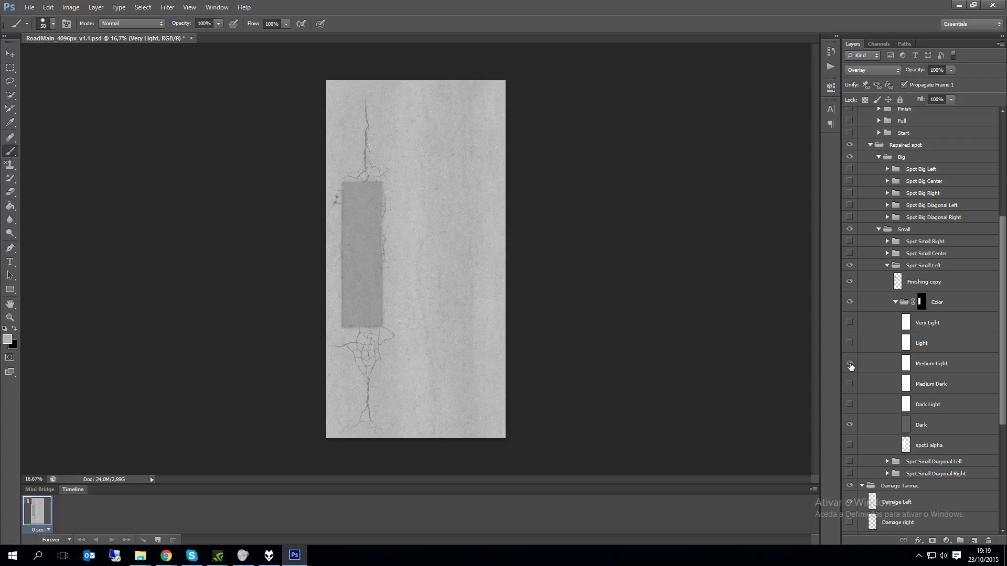
left_click(9, 54)
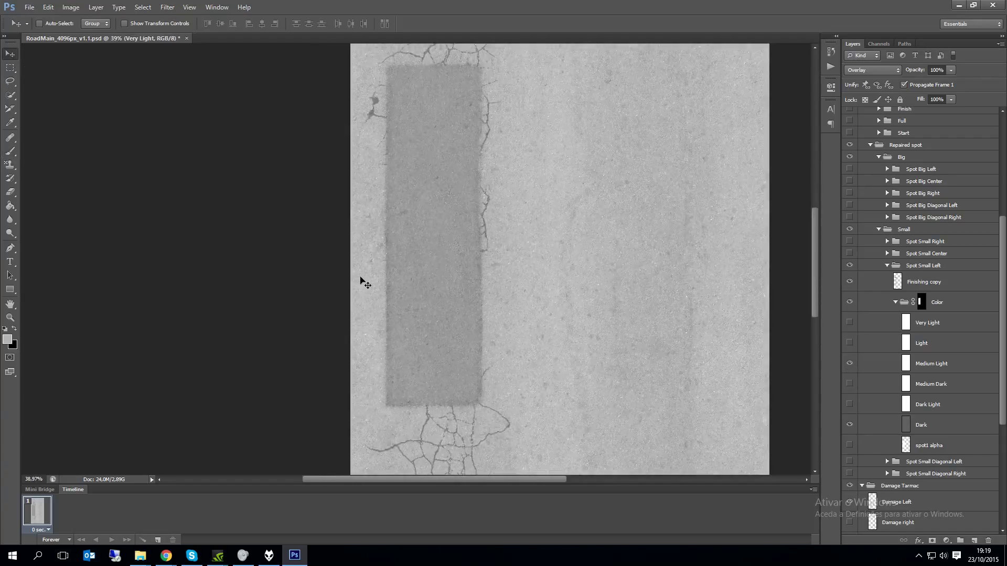
left_click(924, 282)
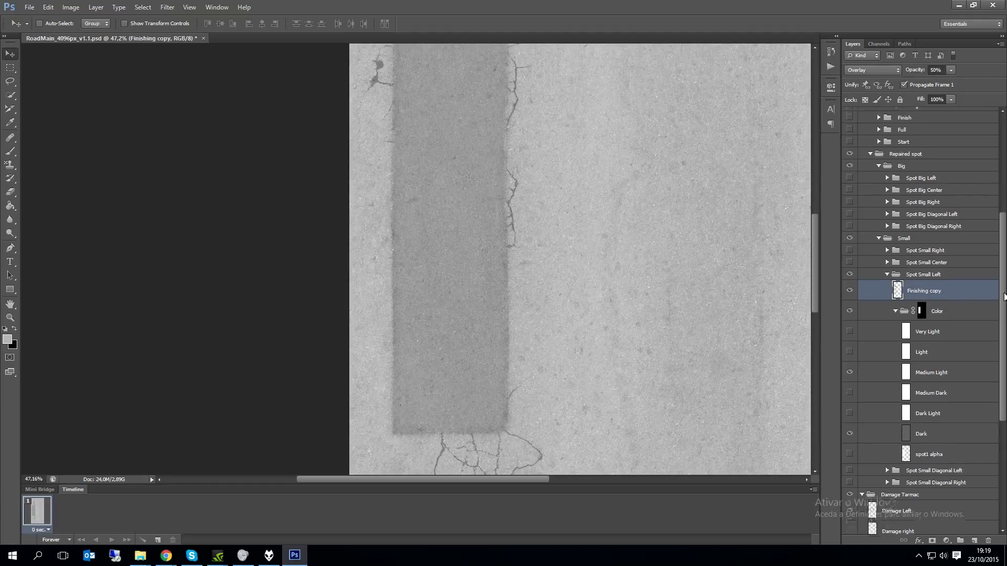
triple_click(935, 69)
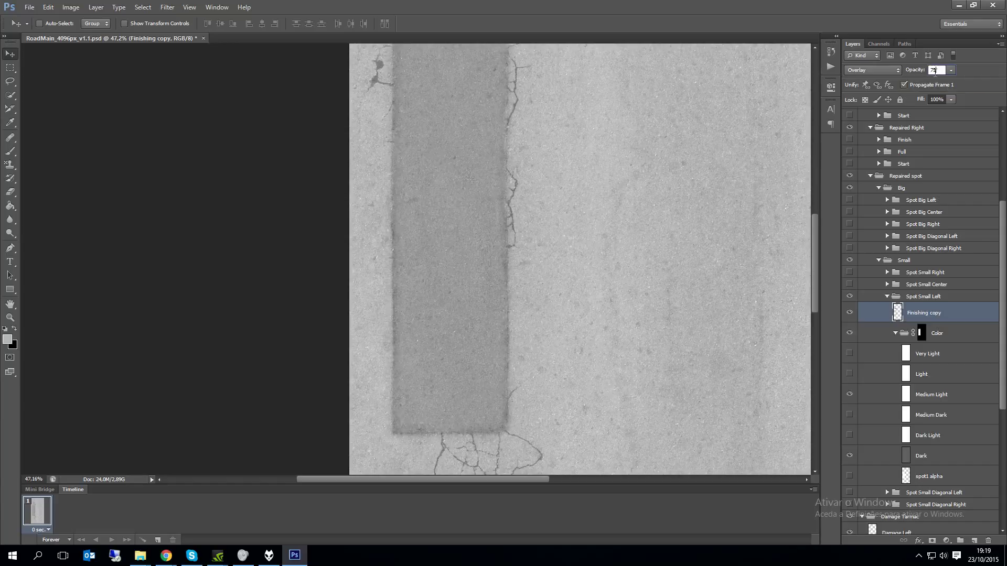
type("75")
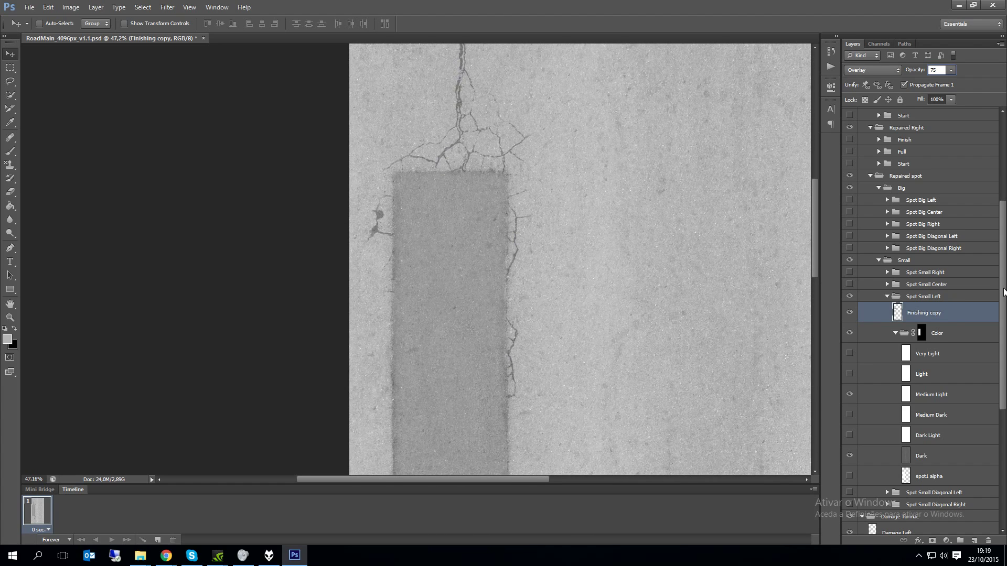
scroll("up", 3)
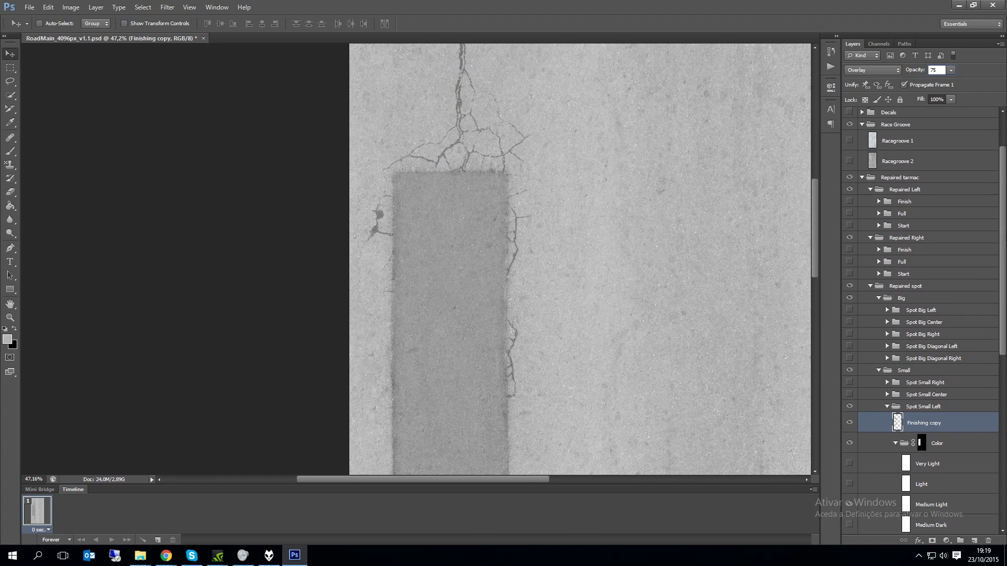
- Show the Lines group's continuous white edge lines on both sides of the road
scroll("up", 3)
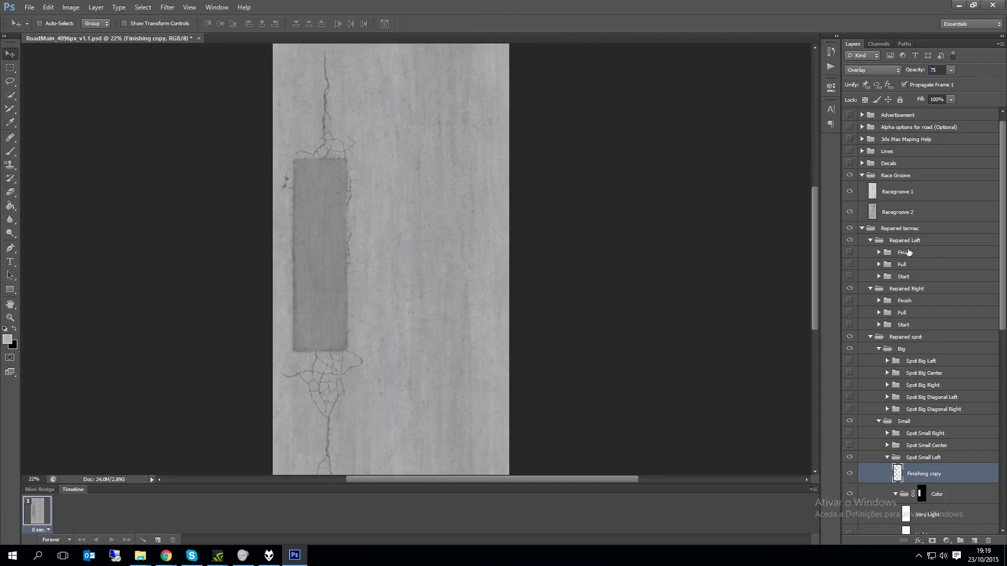
scroll("up", 3)
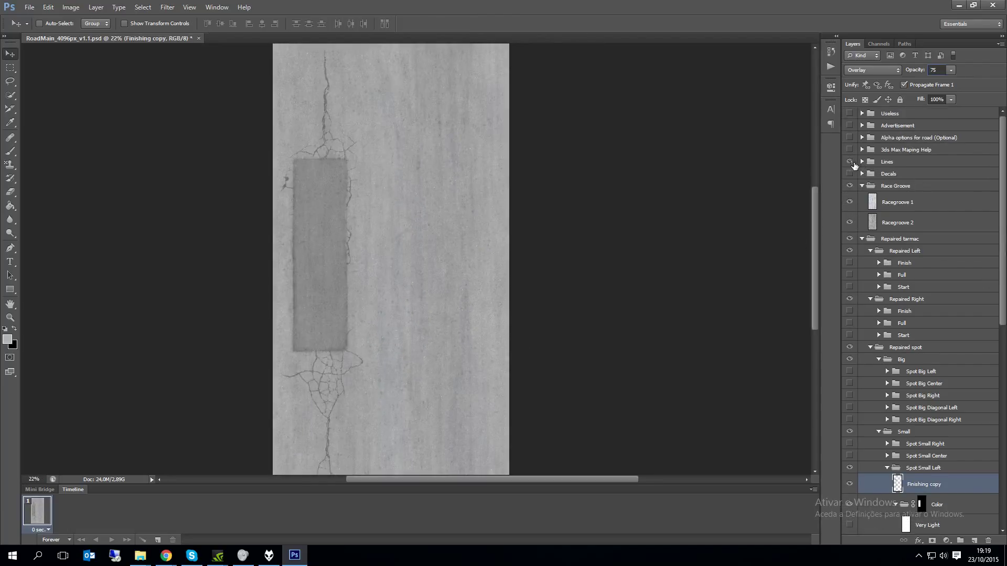
left_click(862, 161)
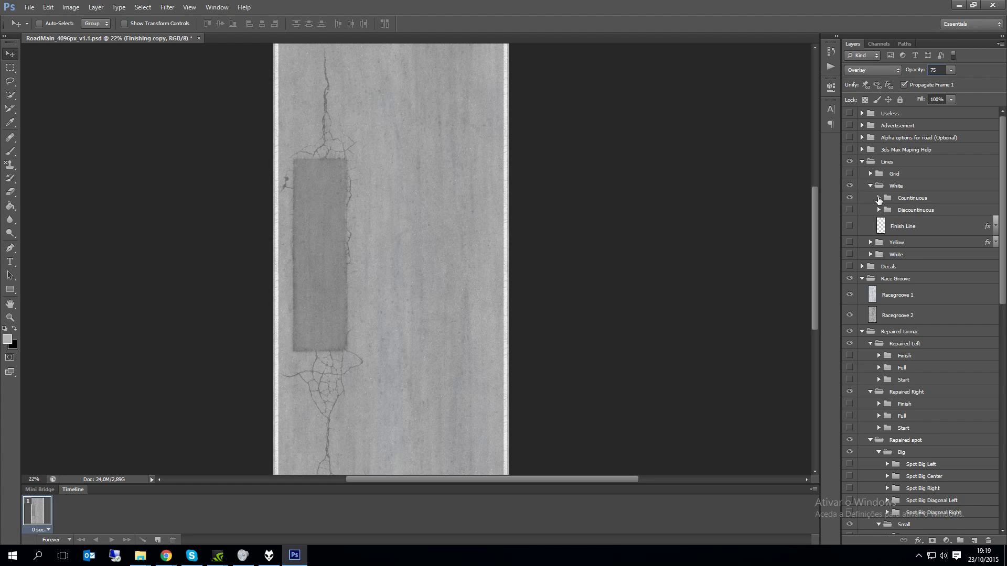
left_click(879, 197)
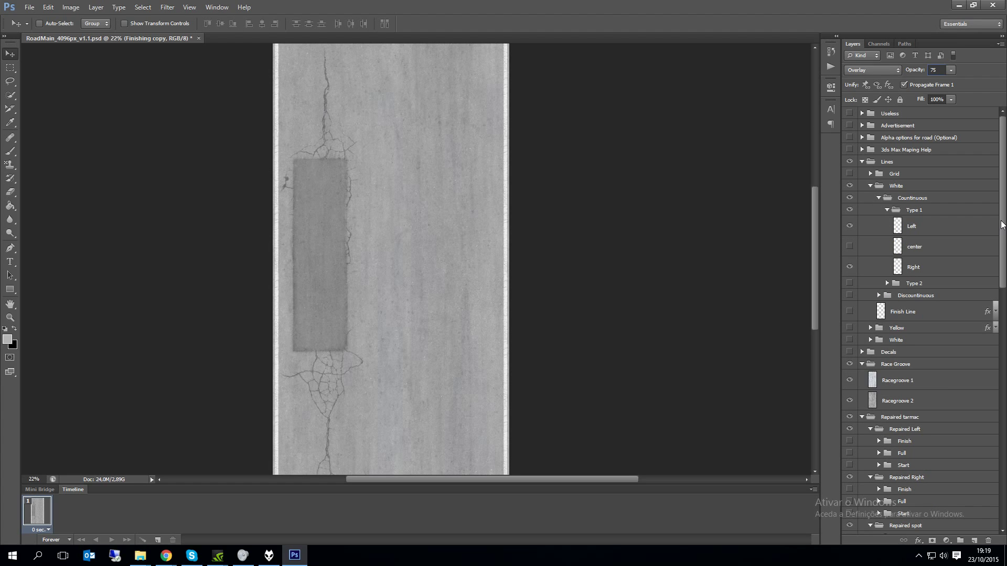
left_click(849, 210)
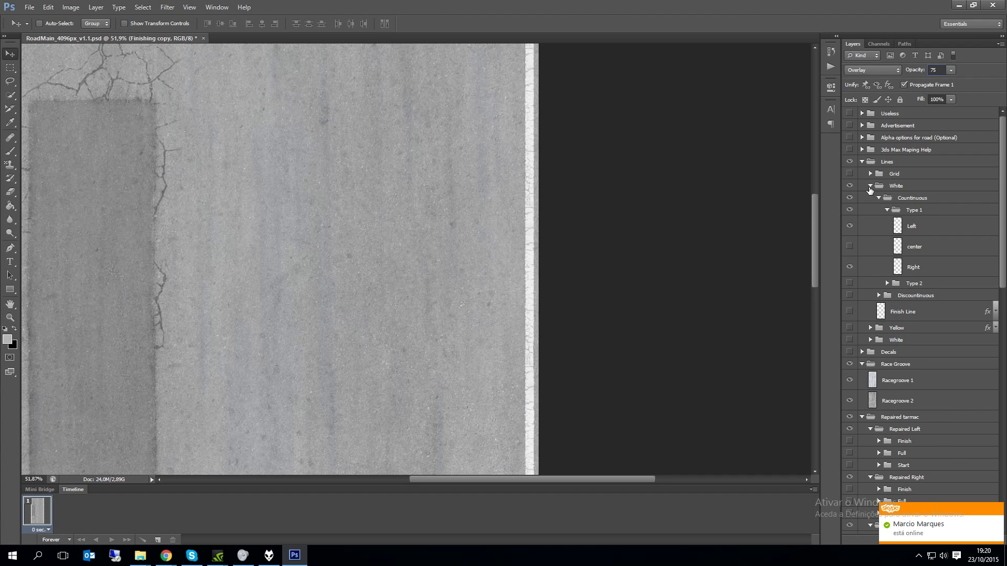
- Try the yellow edge line, revert to white, and show the Grid box markings
left_click(870, 185)
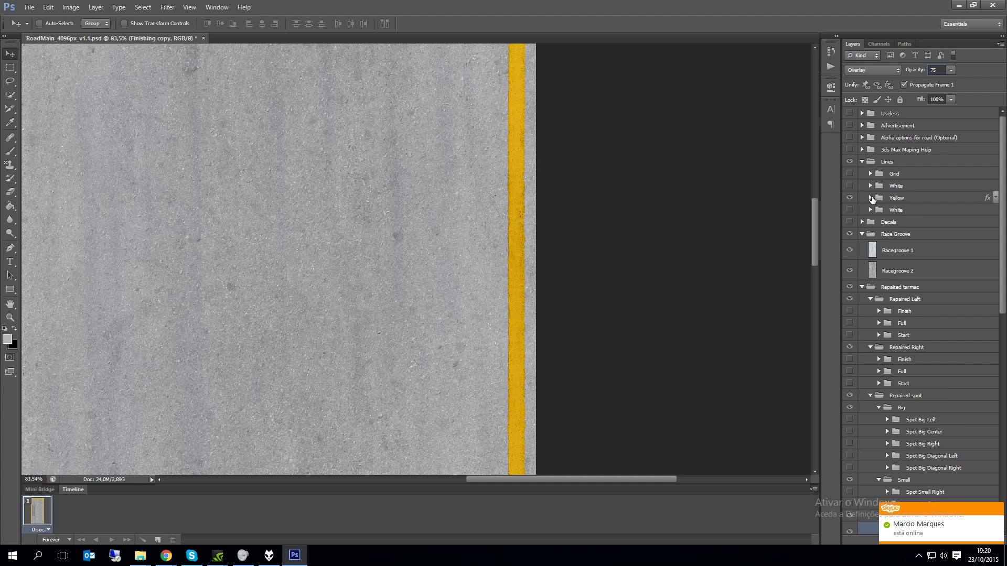
left_click(849, 198)
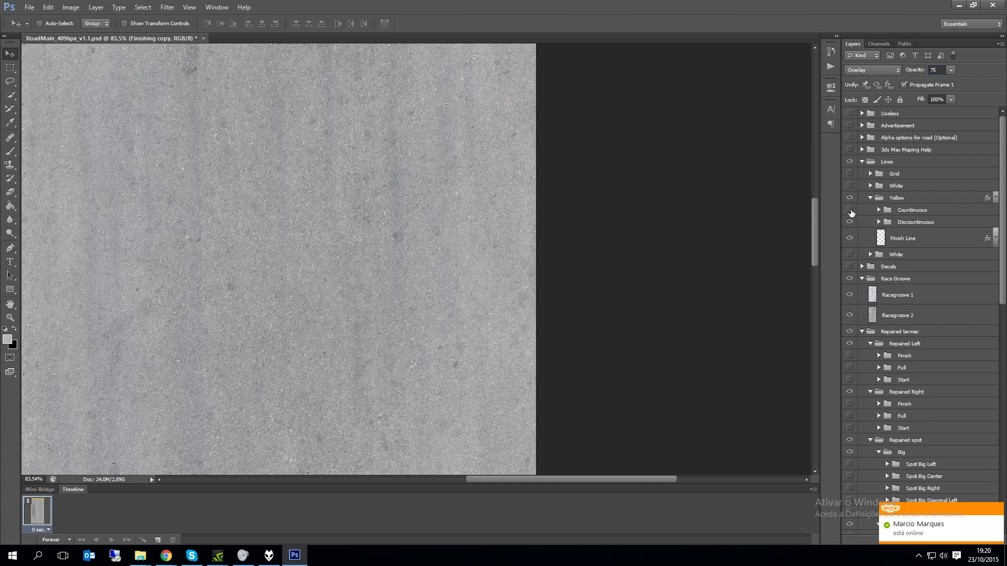
left_click(850, 210)
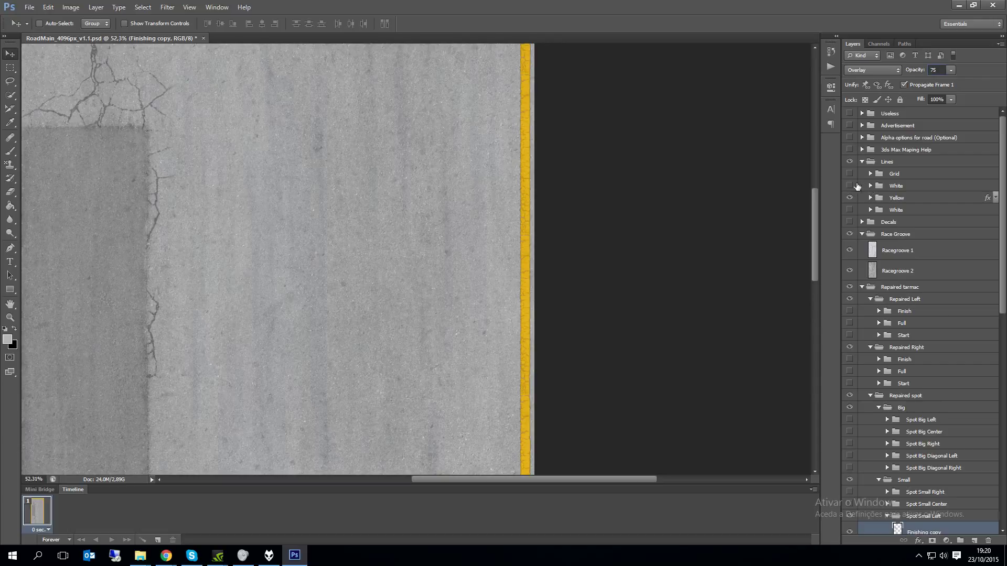
left_click(849, 198)
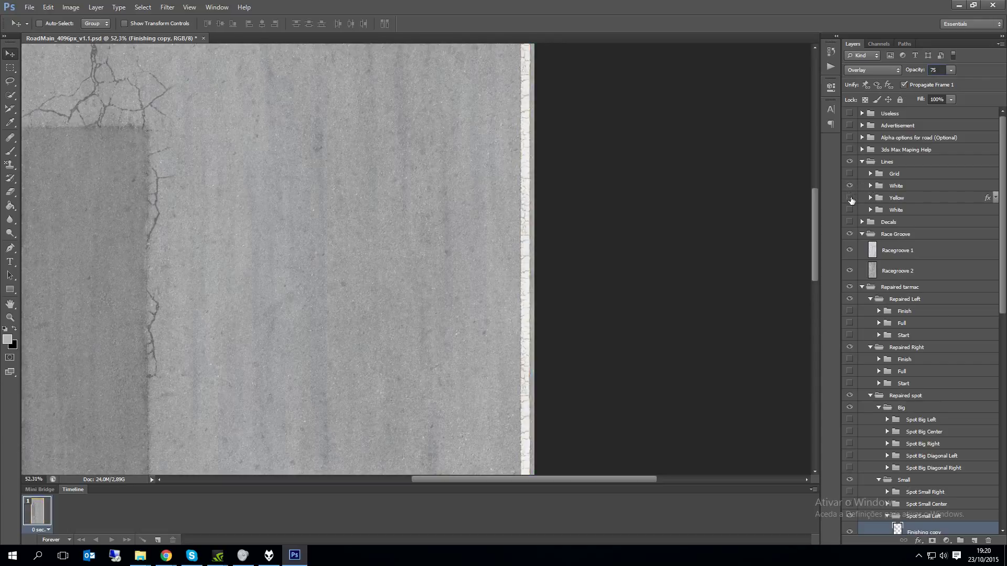
left_click(850, 197)
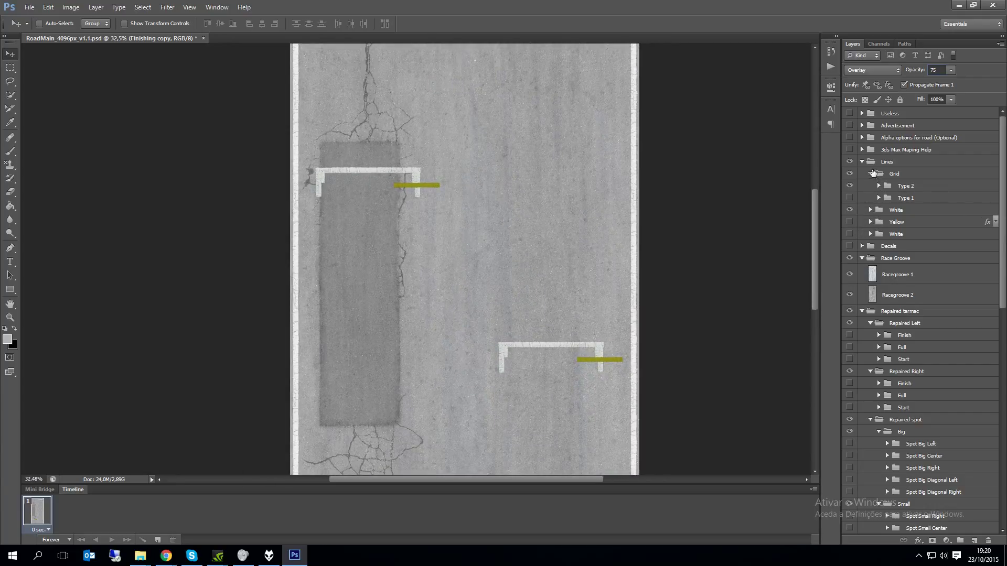
- Expand the White line group's sublayers and collapse the Race Groove group
left_click(871, 210)
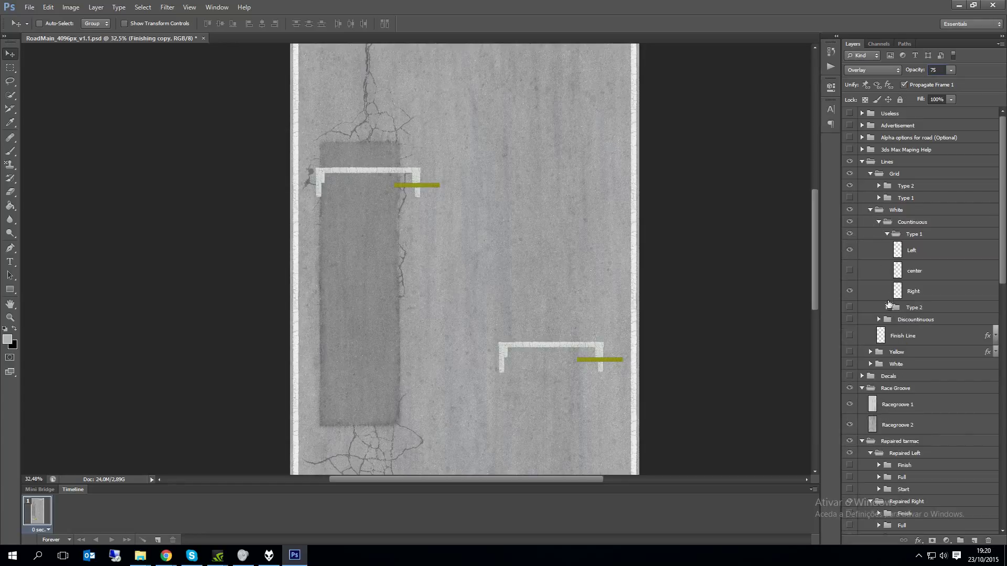
left_click(849, 335)
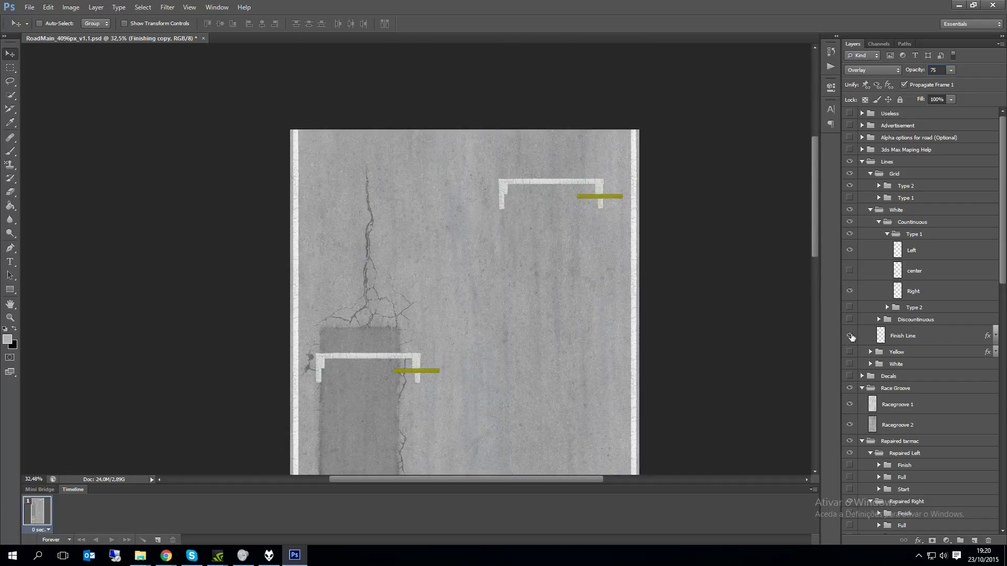
left_click(850, 335)
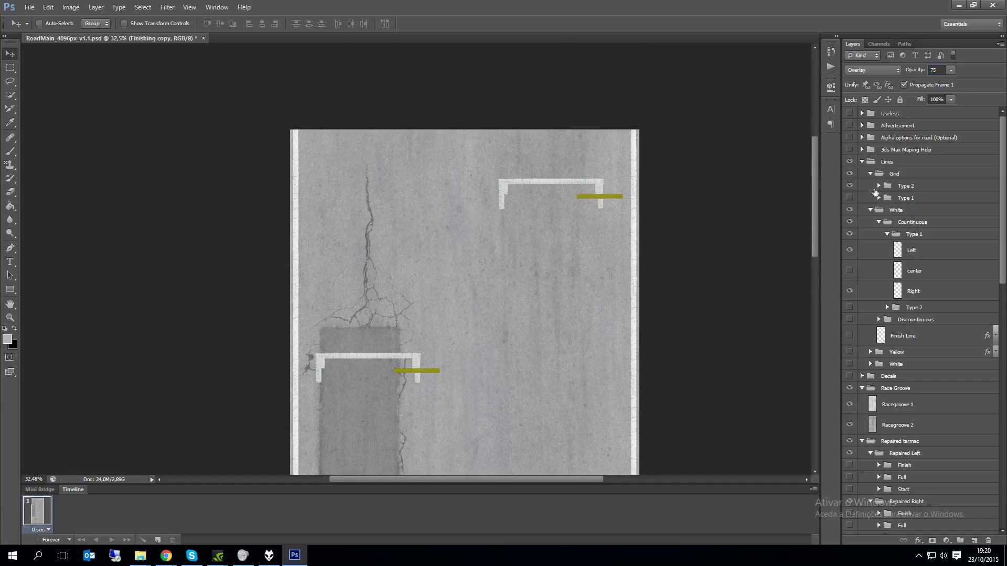
scroll("down", 3)
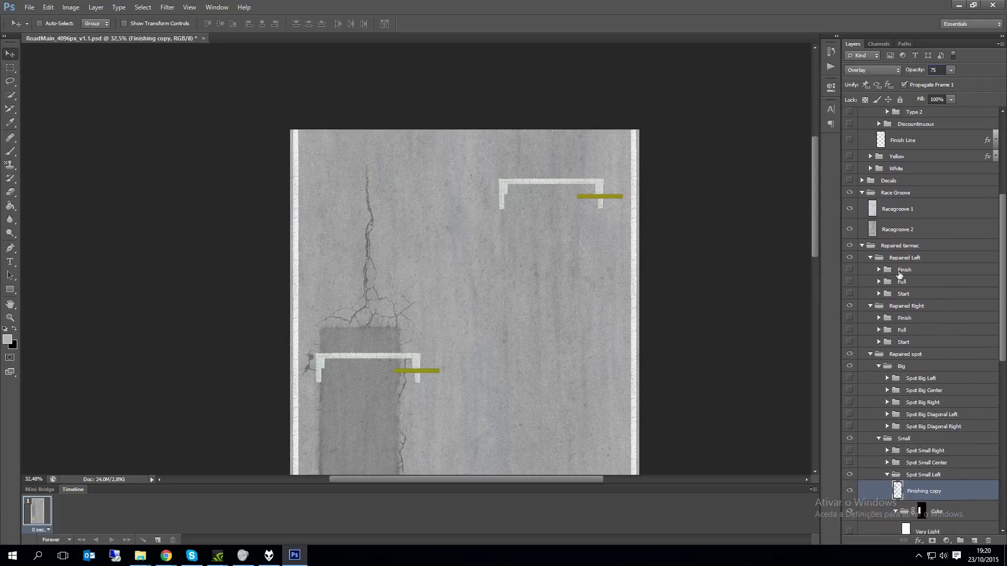
left_click(849, 270)
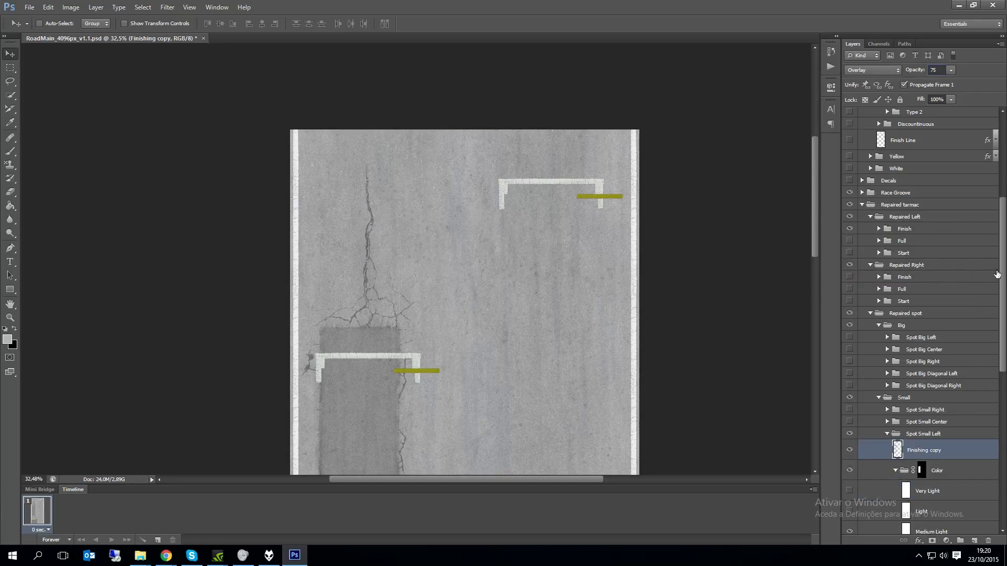
- Scroll through the Layers panel to review the Color group's shades through Dark
scroll("down", 3)
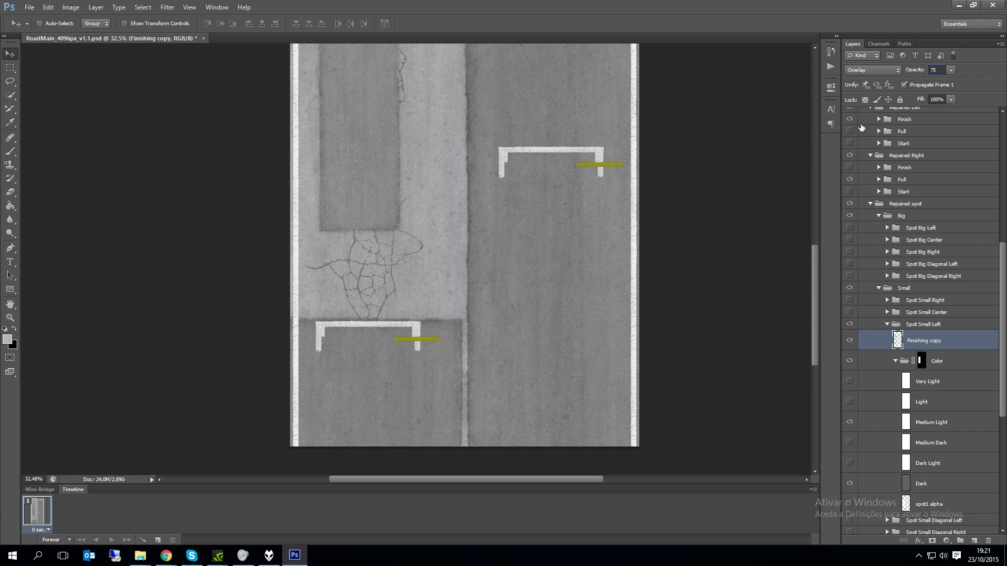
scroll("down", 3)
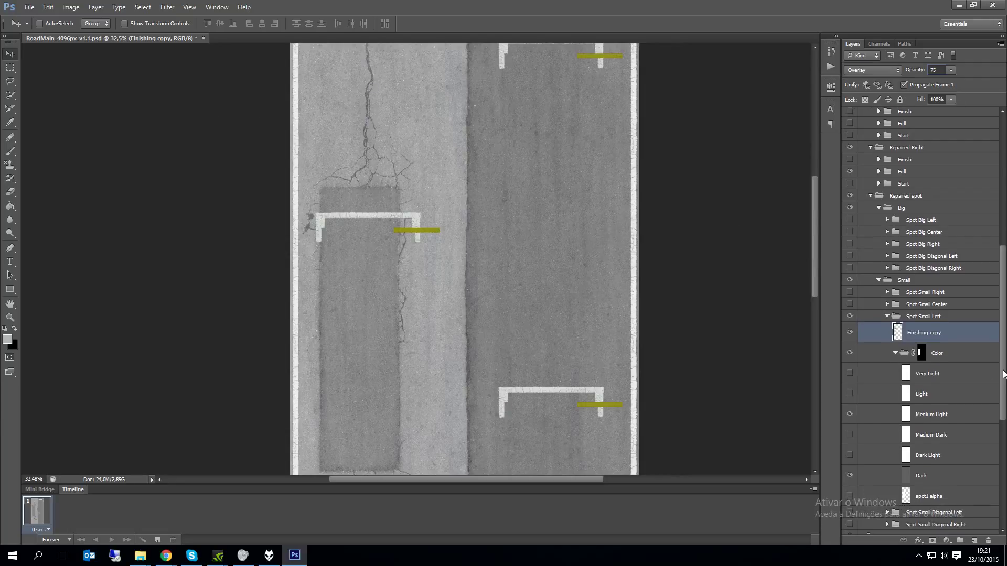
scroll("up", 3)
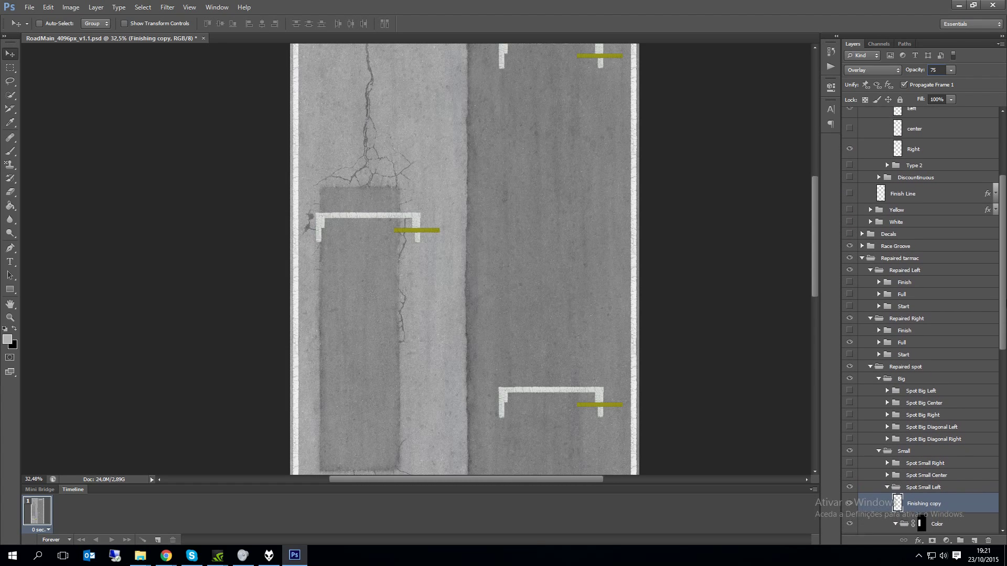
scroll("down", 3)
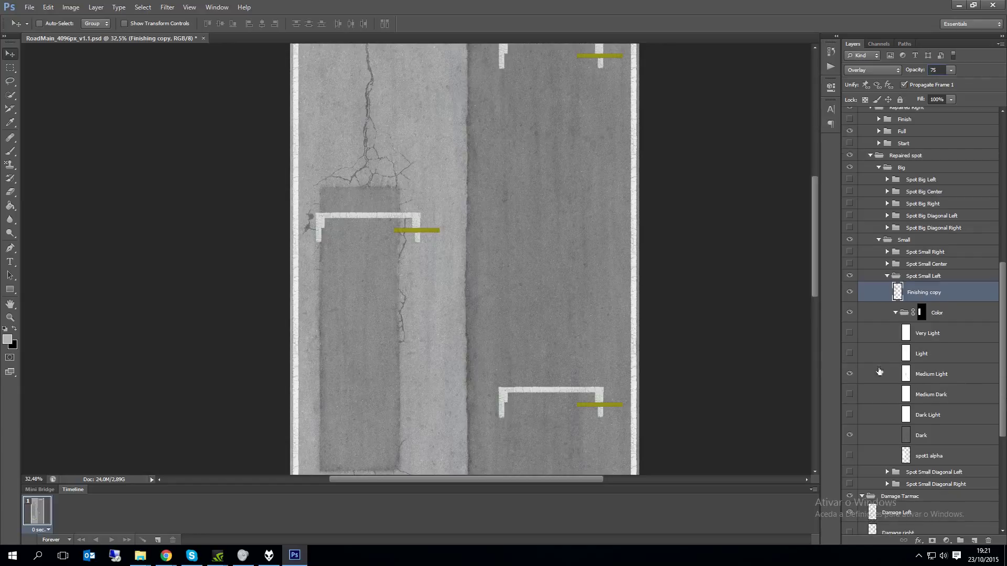